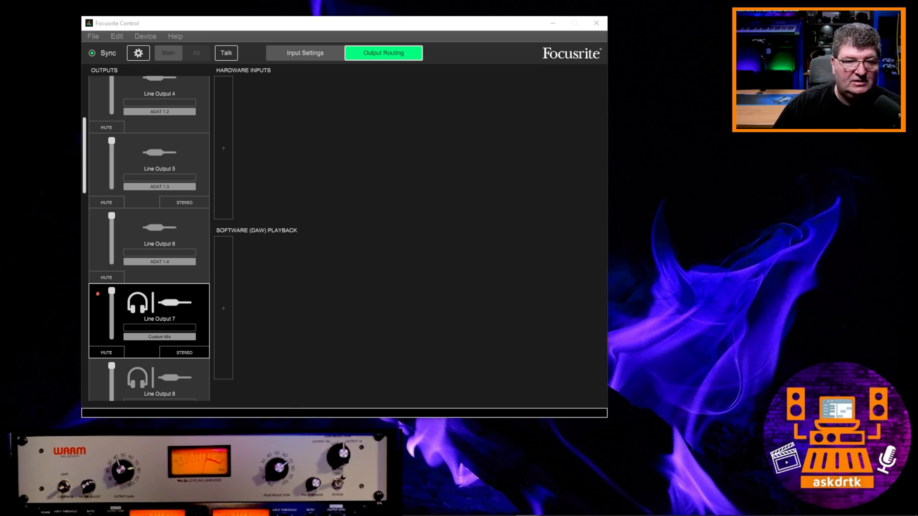
pyautogui.moveTo(311, 195)
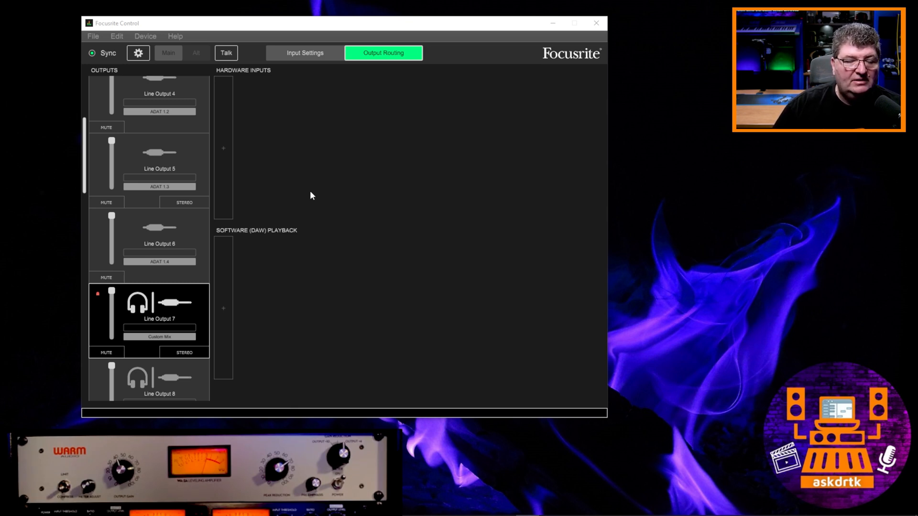
# Set Line Output 7's source to Hardware Input Analogue 3 in place of its custom mix.
pyautogui.scroll(-3)
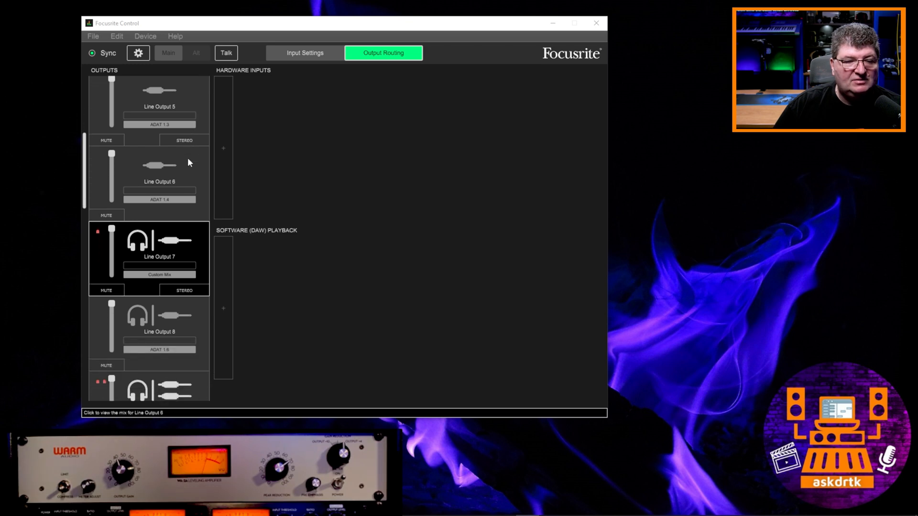
pyautogui.scroll(-3)
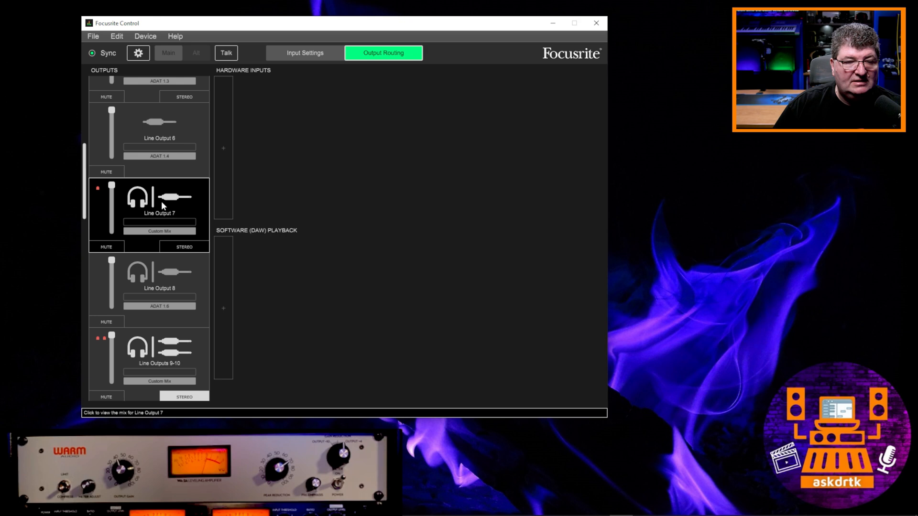
pyautogui.moveTo(181, 206)
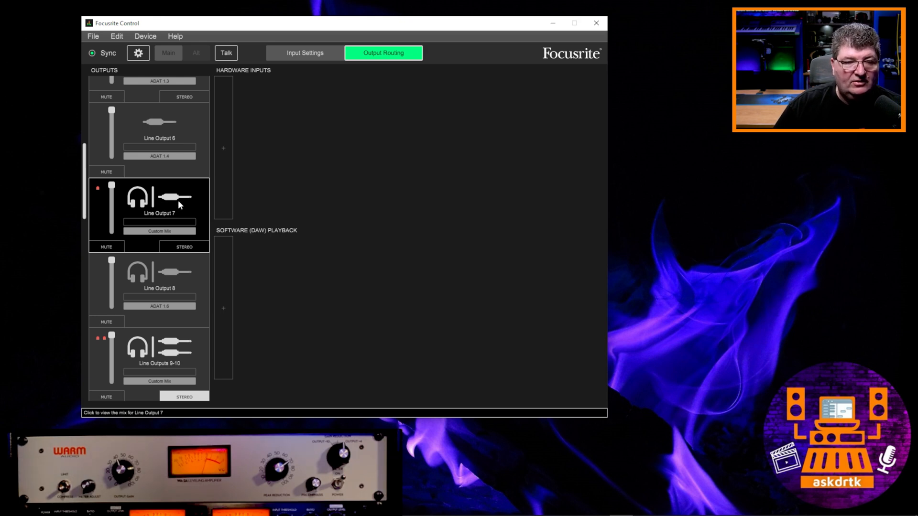
pyautogui.click(159, 230)
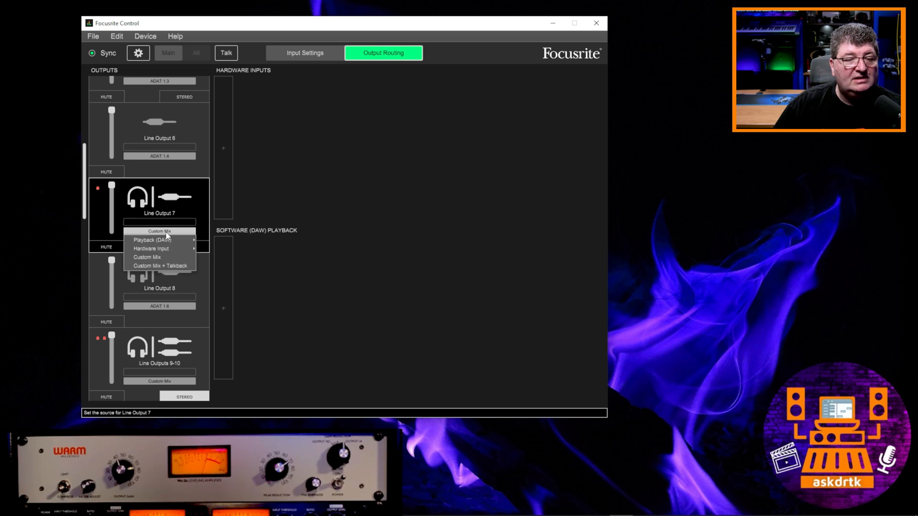
pyautogui.moveTo(150, 248)
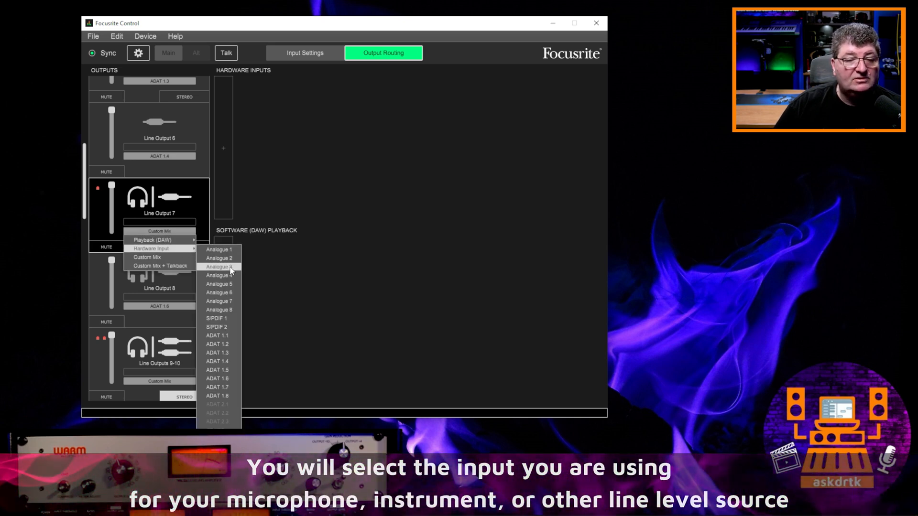
pyautogui.click(216, 267)
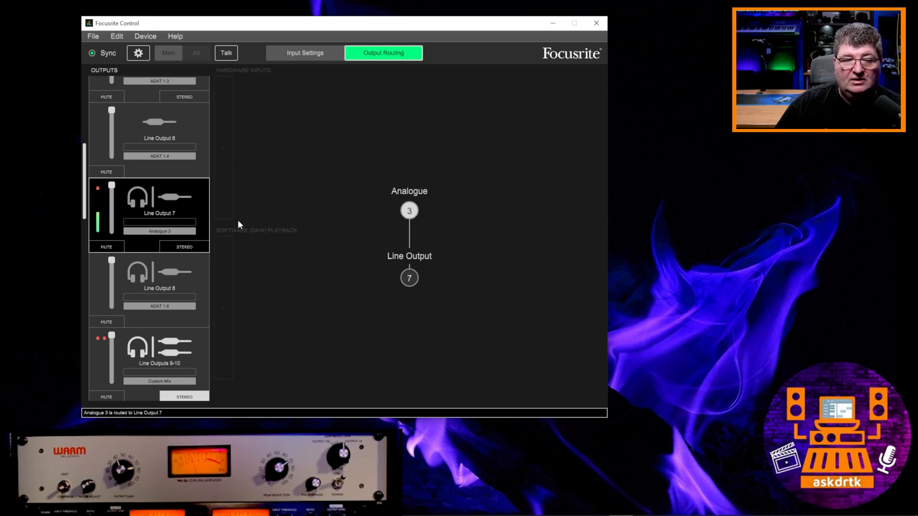
pyautogui.moveTo(271, 251)
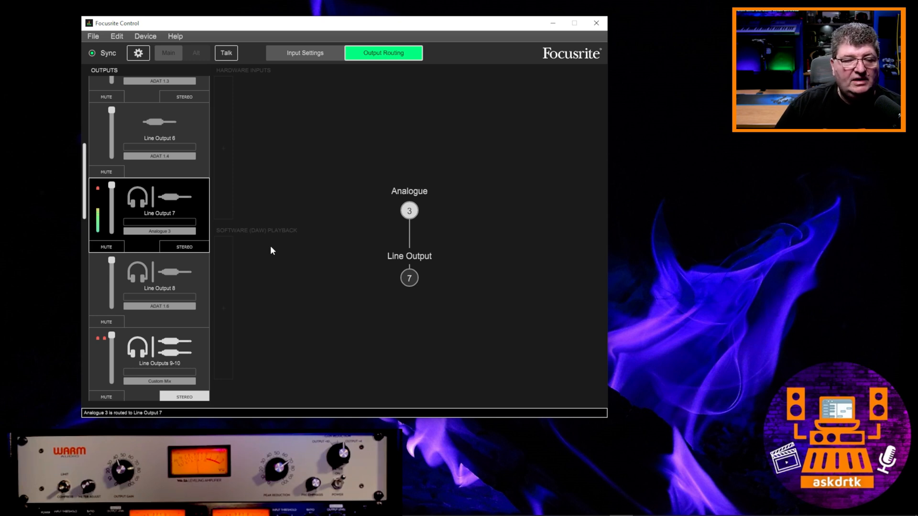
# Add the Analogue 7 hardware input channel to the Line Outputs 9-10 custom mix.
pyautogui.scroll(-3)
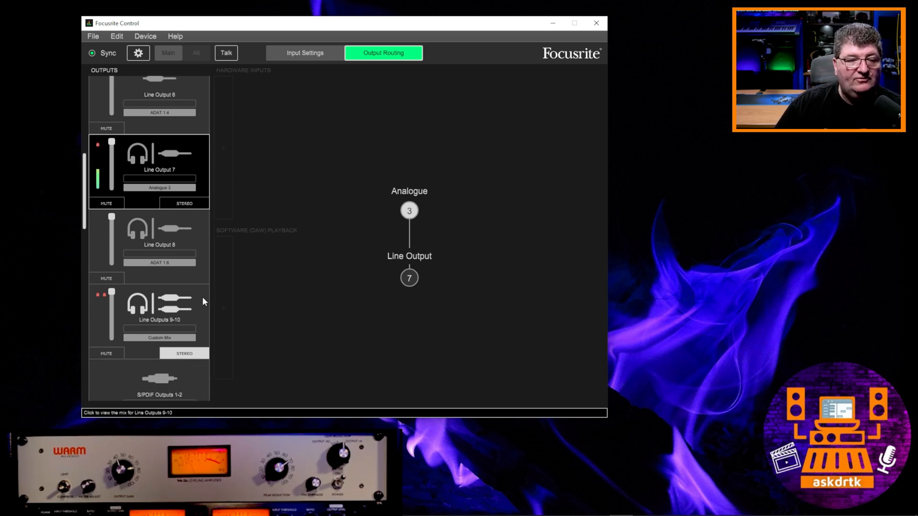
pyautogui.moveTo(178, 304)
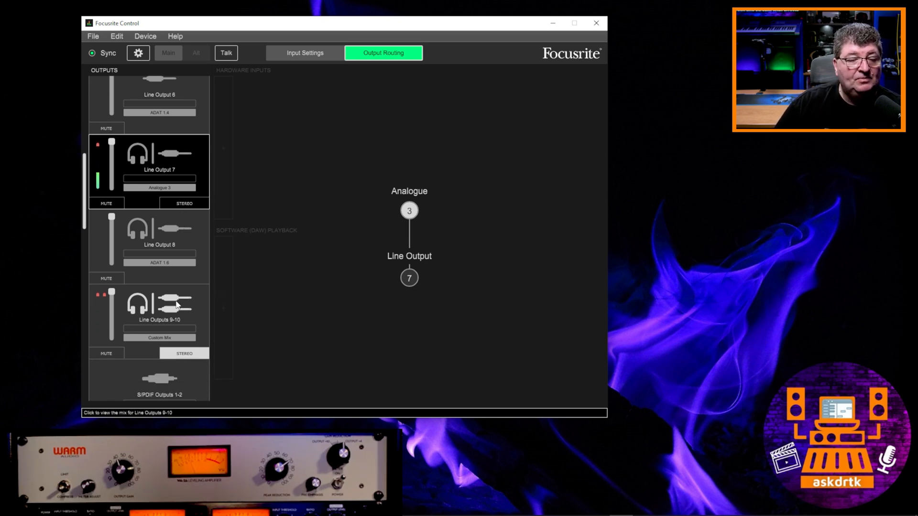
pyautogui.click(158, 307)
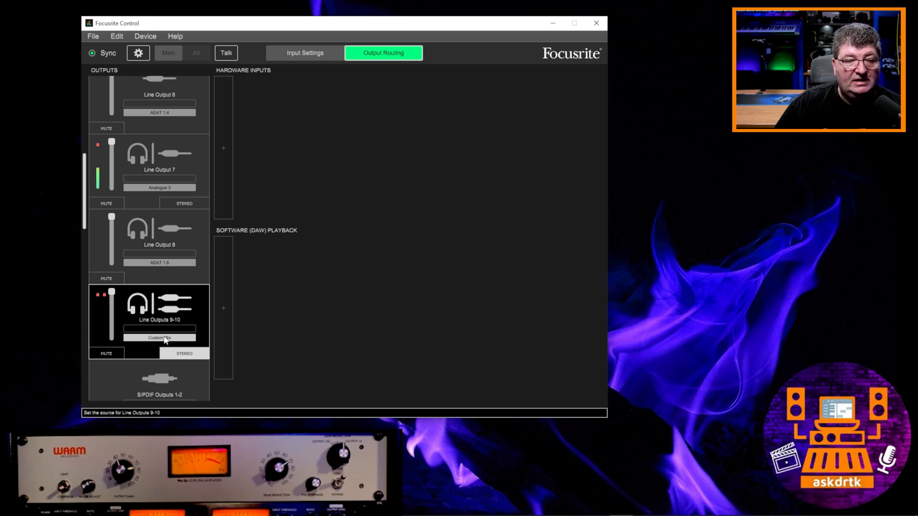
pyautogui.click(159, 337)
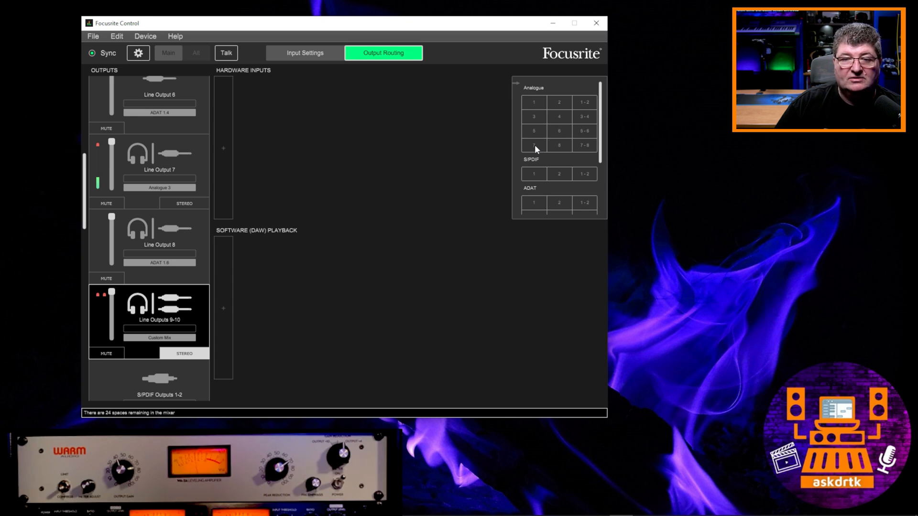
pyautogui.click(534, 145)
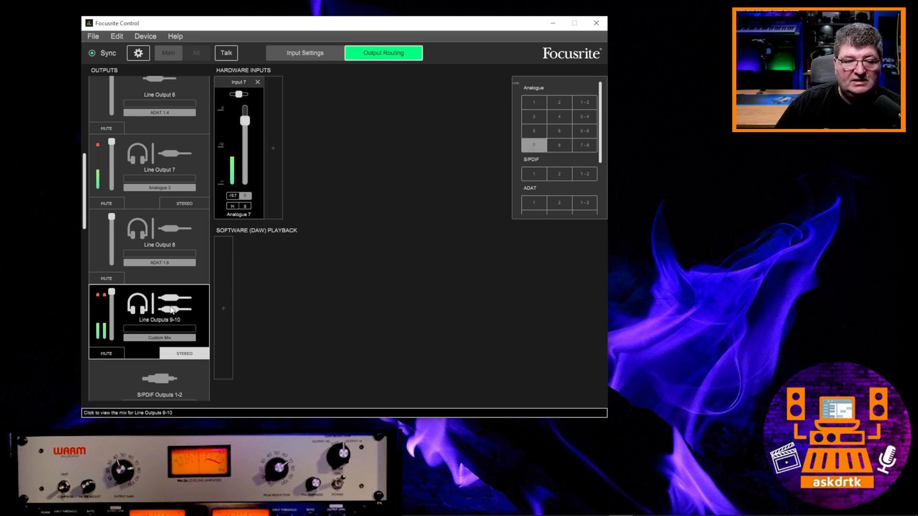
pyautogui.moveTo(129, 326)
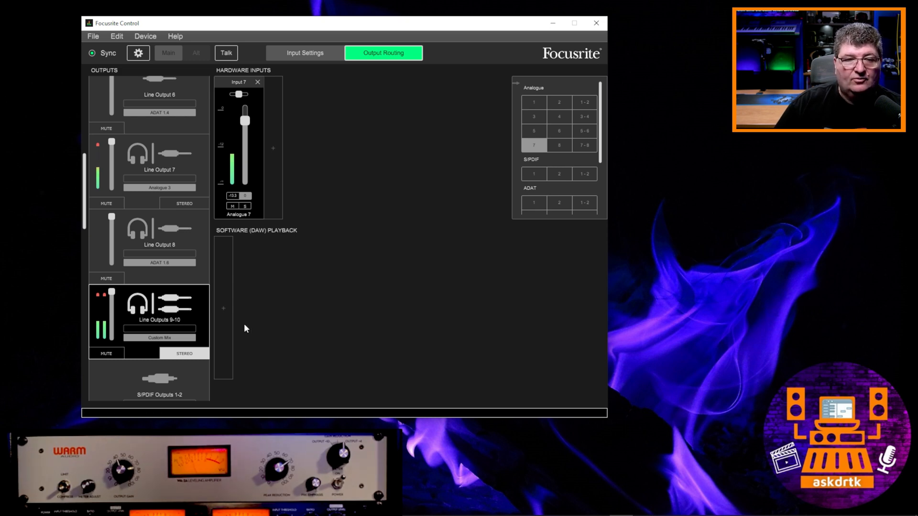
pyautogui.moveTo(351, 283)
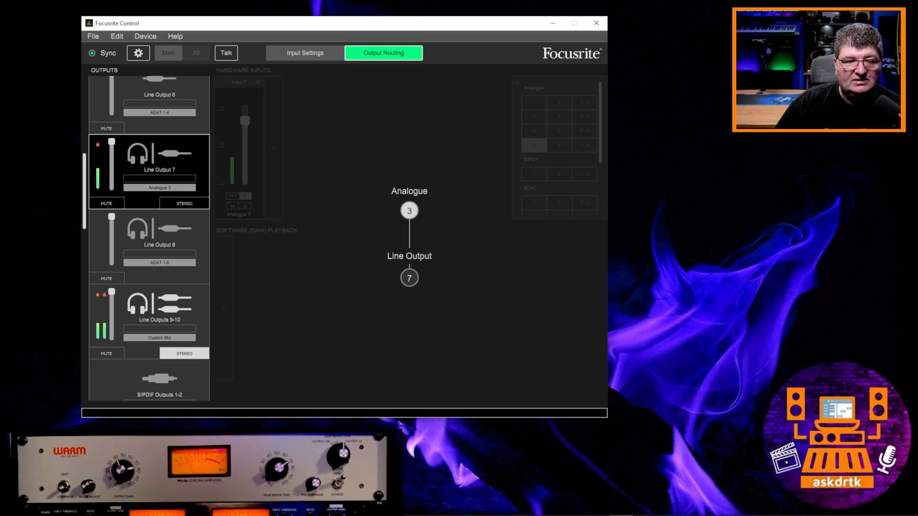
pyautogui.moveTo(86, 348)
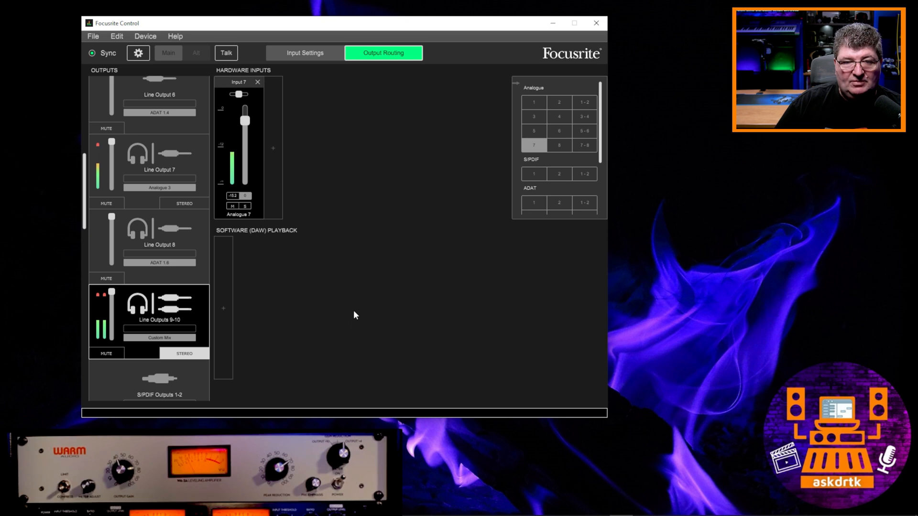
pyautogui.moveTo(583, 261)
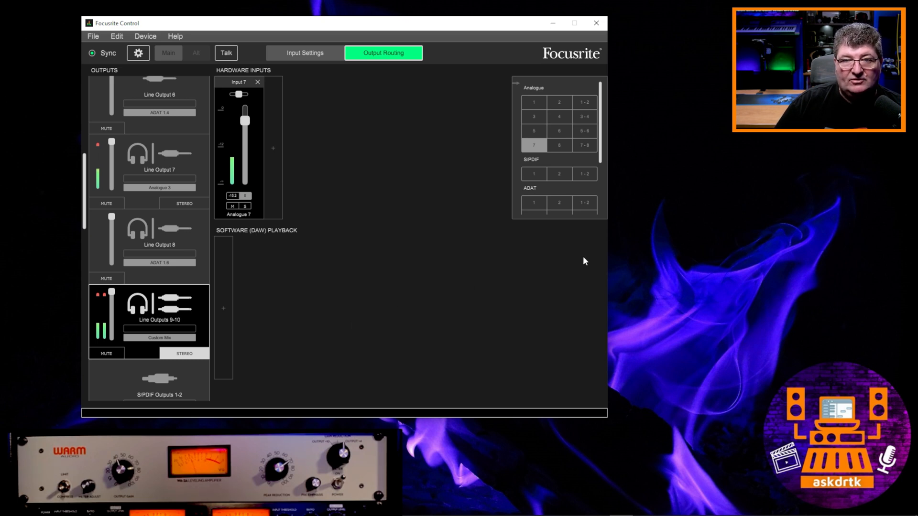
pyautogui.moveTo(596, 23)
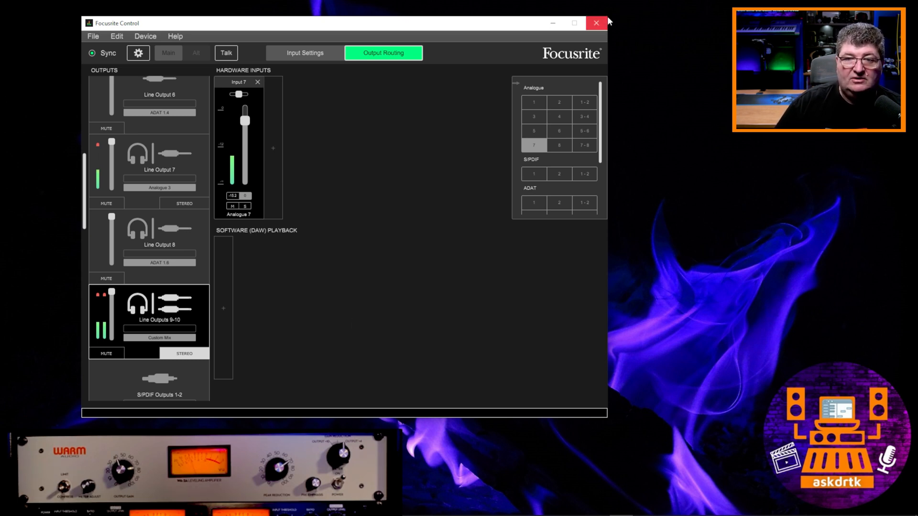
# Close Focusrite Control and expand the Microphones source group in OBS to reveal the Scarlett 18i20 inputs.
pyautogui.click(596, 22)
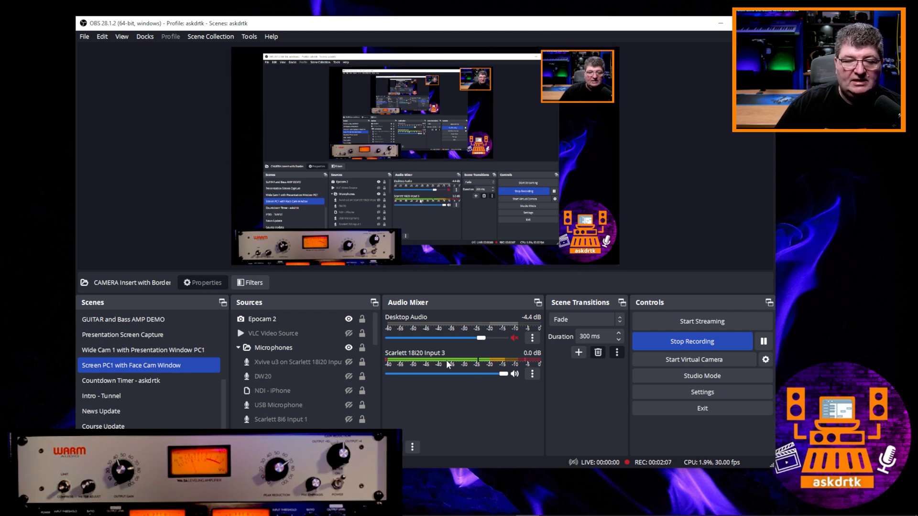
pyautogui.click(272, 390)
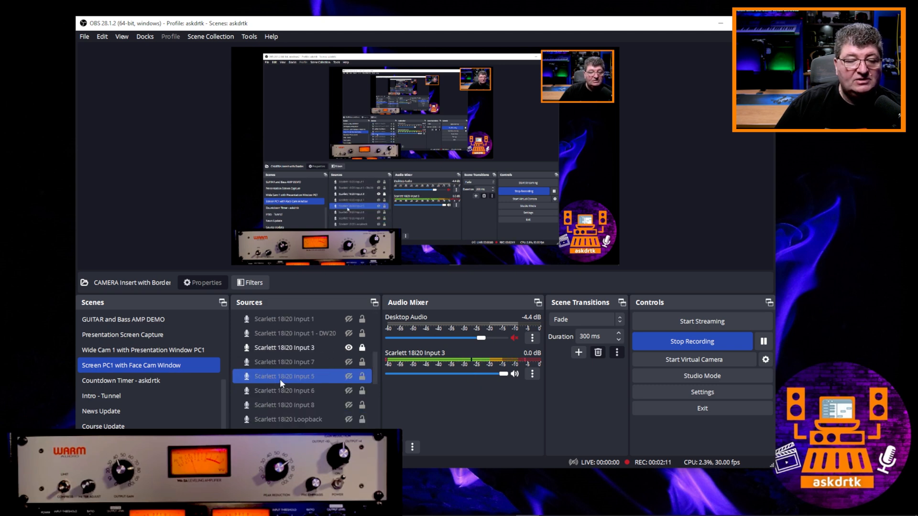
pyautogui.click(286, 361)
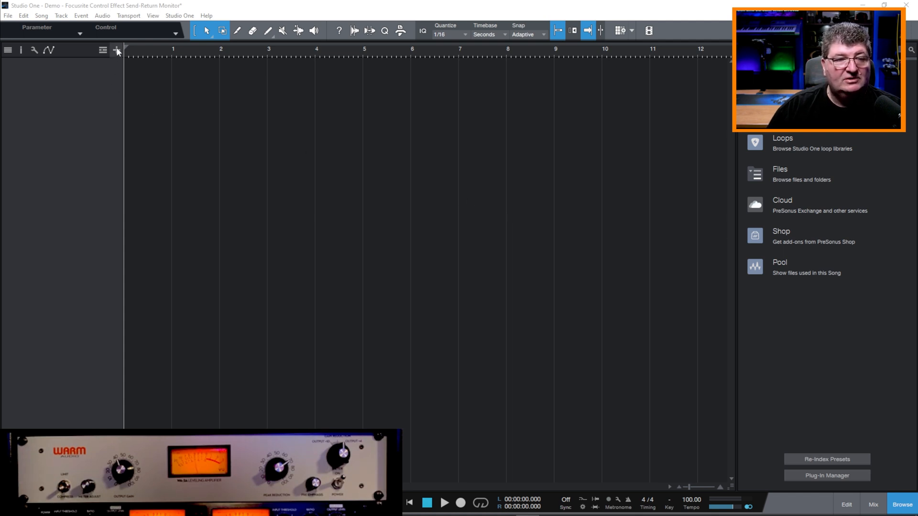
# Create a mono track 'Microphone - Dry' on Input 3 and record-arm it.
pyautogui.click(116, 49)
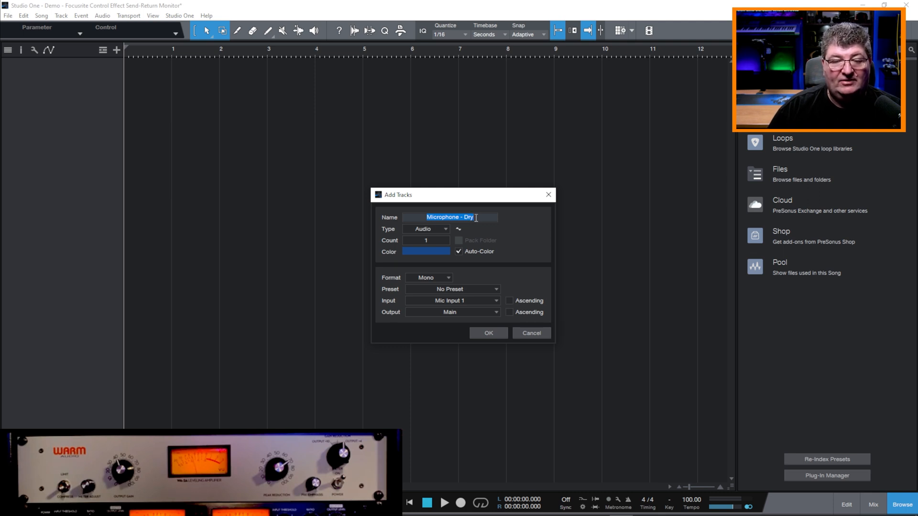
pyautogui.click(450, 300)
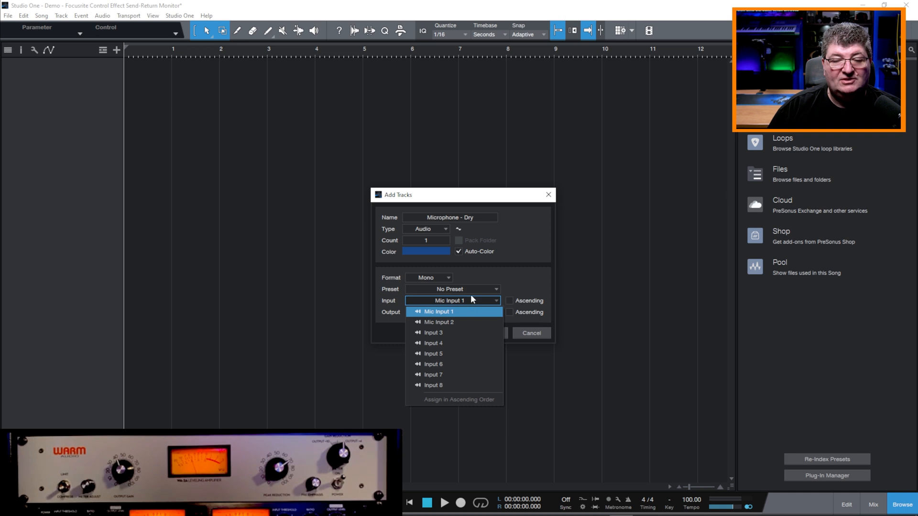
pyautogui.click(433, 333)
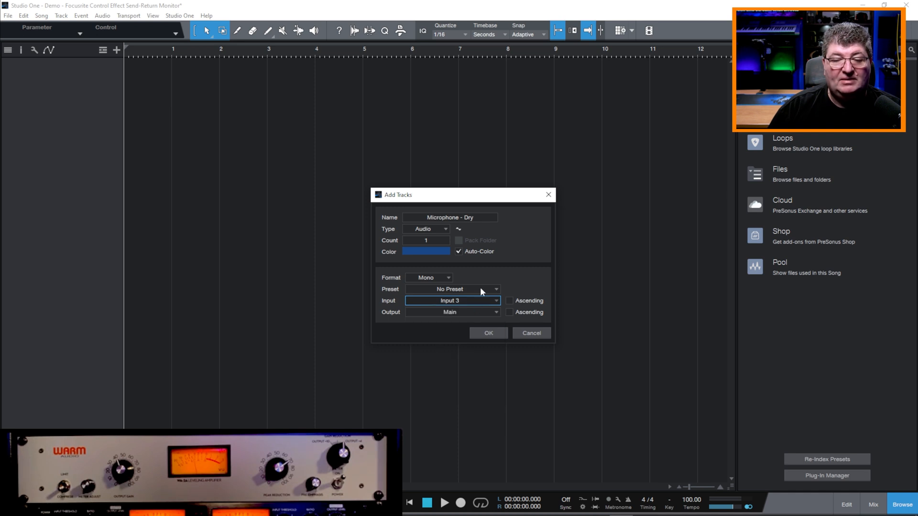
pyautogui.moveTo(462, 332)
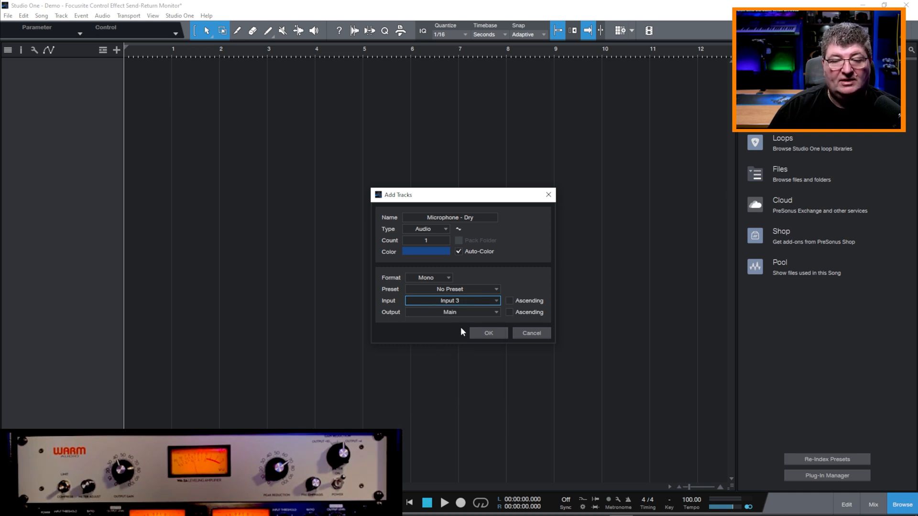
pyautogui.click(487, 333)
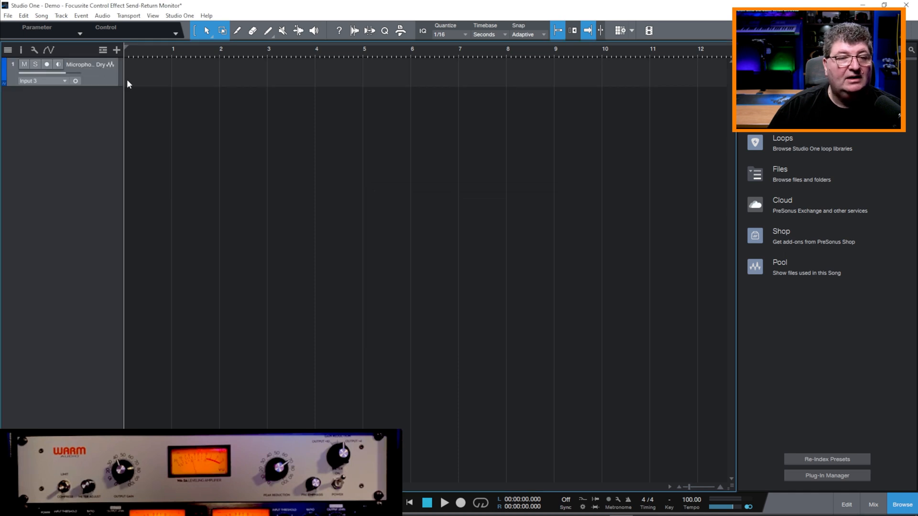
pyautogui.click(46, 64)
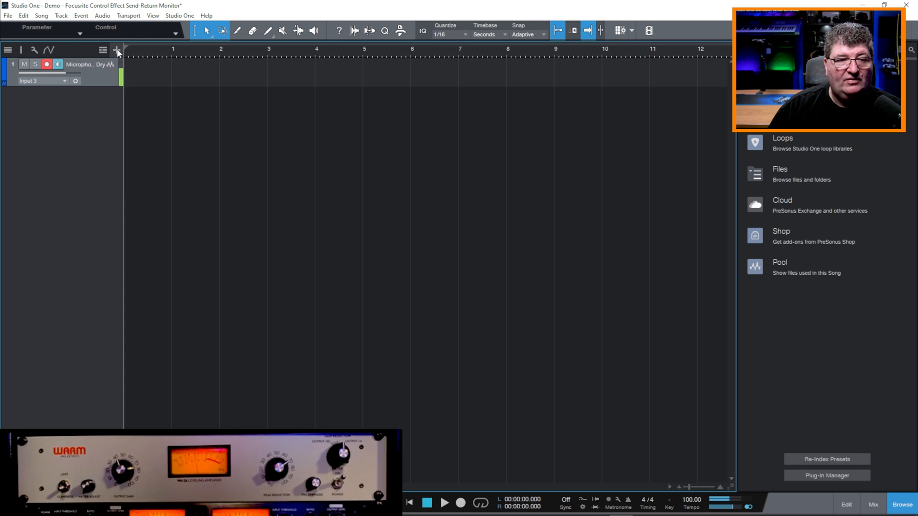
# Create a second mono track 'Microphone - Wet' on Input 7 and record-arm it.
pyautogui.click(116, 49)
pyautogui.write('Microphone -')
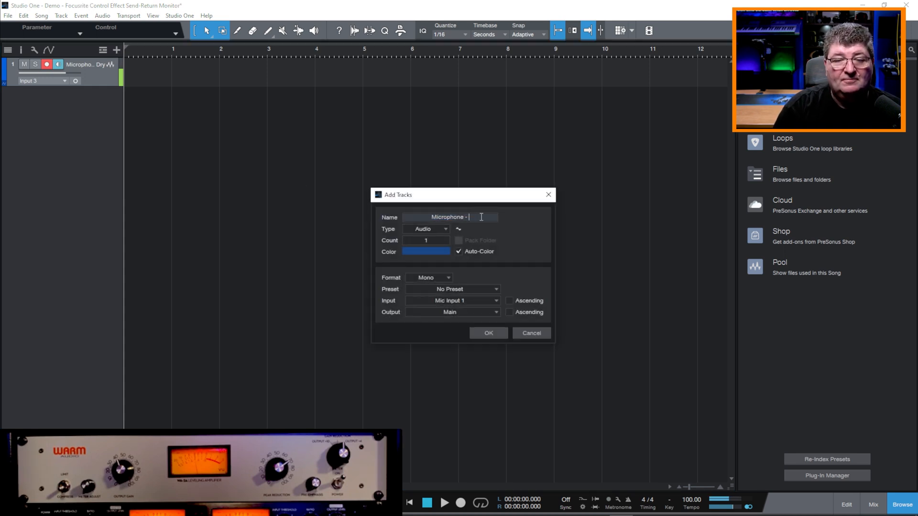
pyautogui.write('Wet')
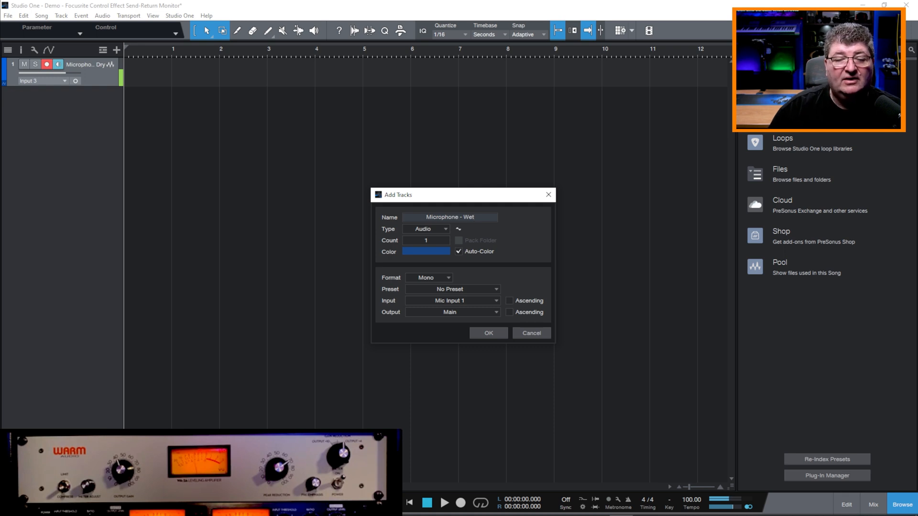
pyautogui.click(450, 300)
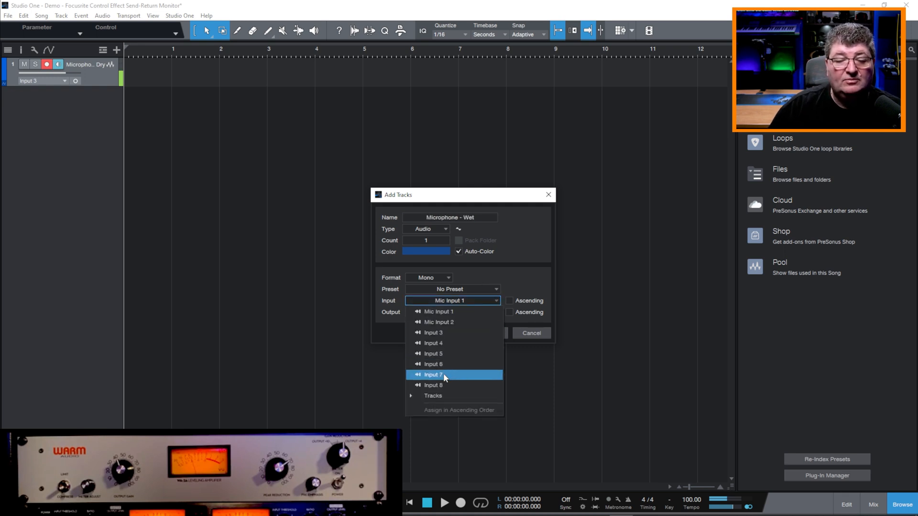
pyautogui.click(434, 374)
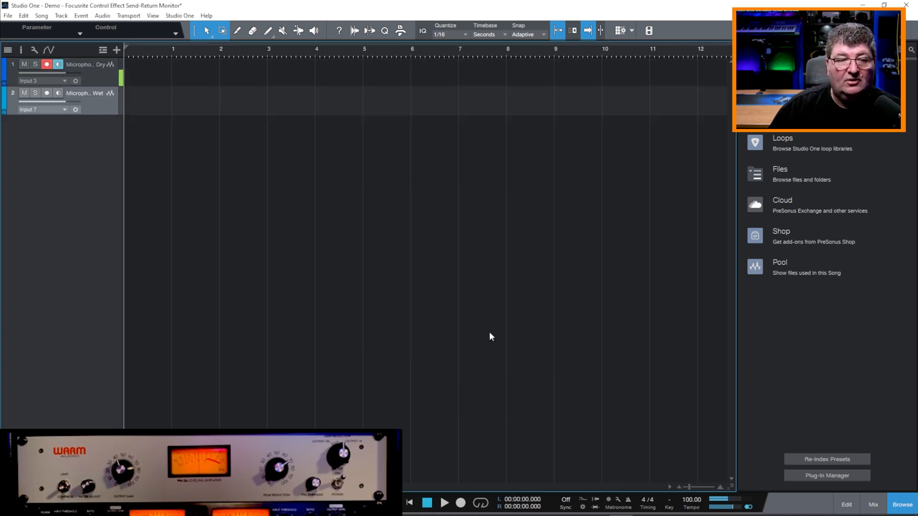
pyautogui.click(46, 93)
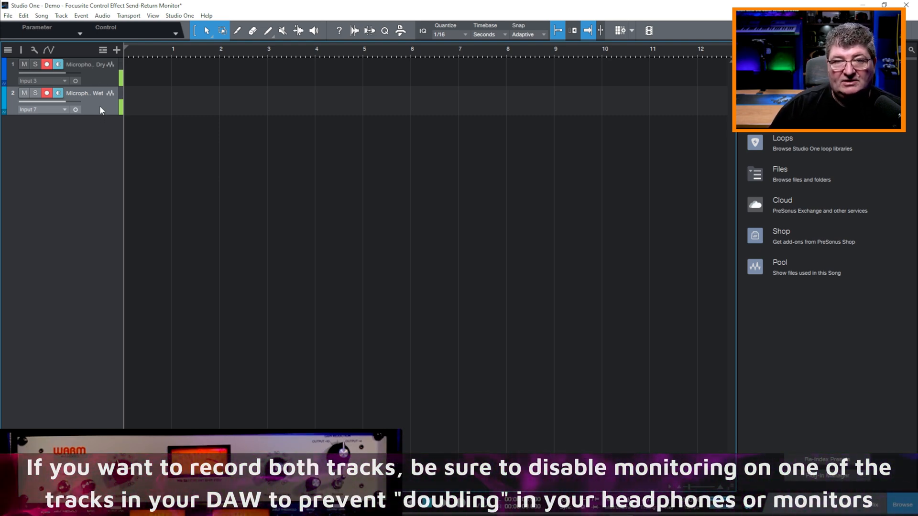
pyautogui.moveTo(104, 80)
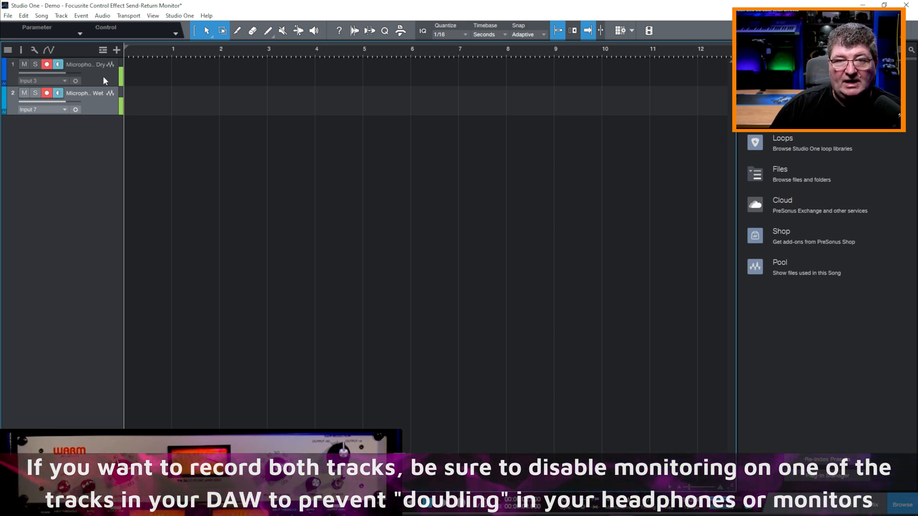